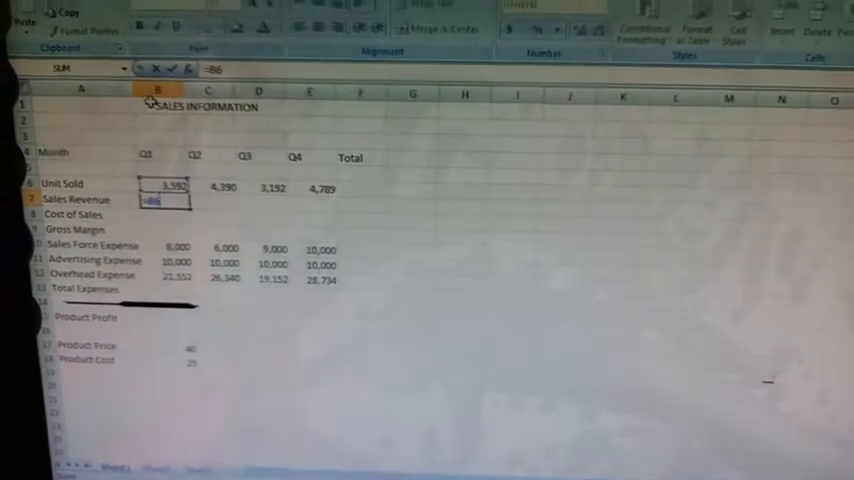
Enter =B6*$B$17 in B7 so Q1 Sales Revenue shows 143680
type("*")
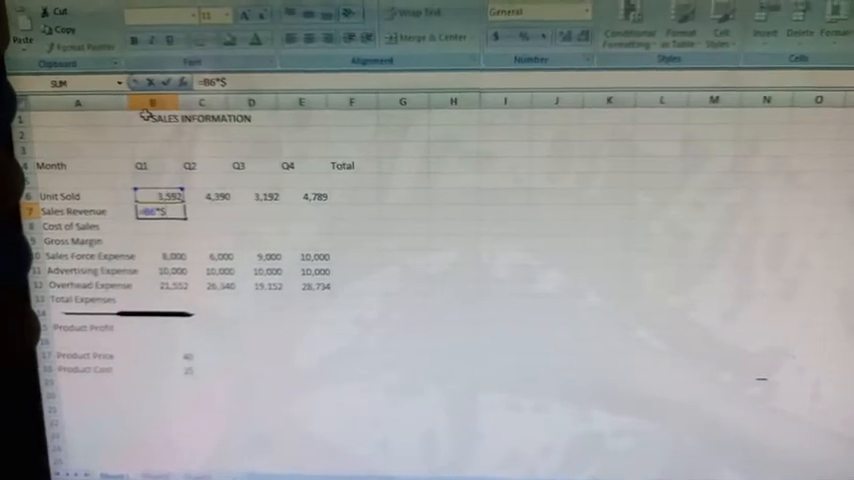
key("Return")
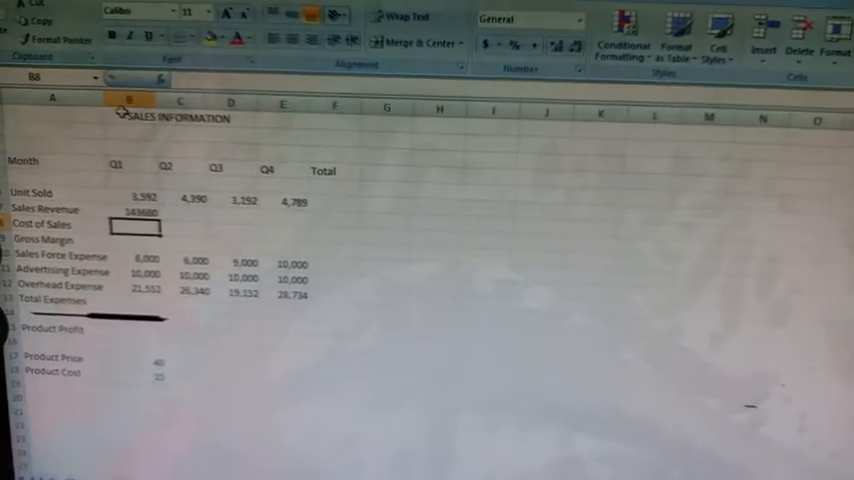
scroll("down", 3)
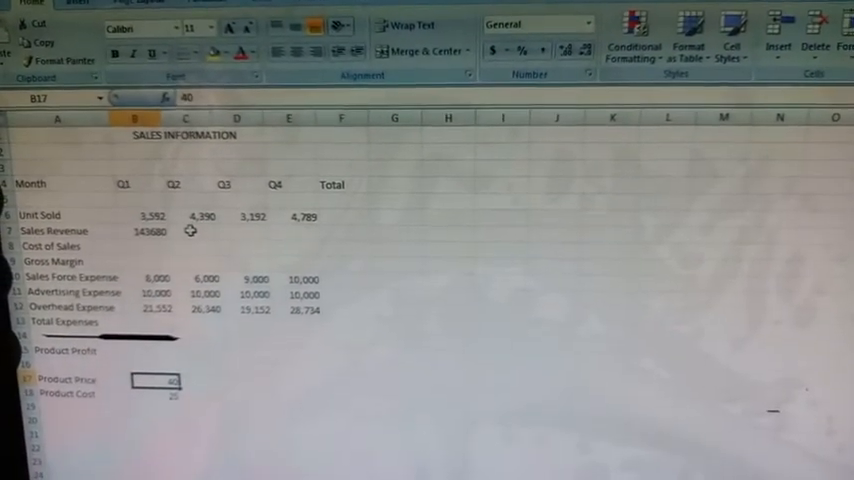
Begin the Q2 Sales Revenue formula in C7 referencing the absolute product price $B$17
left_click(200, 207)
type("=C6*")
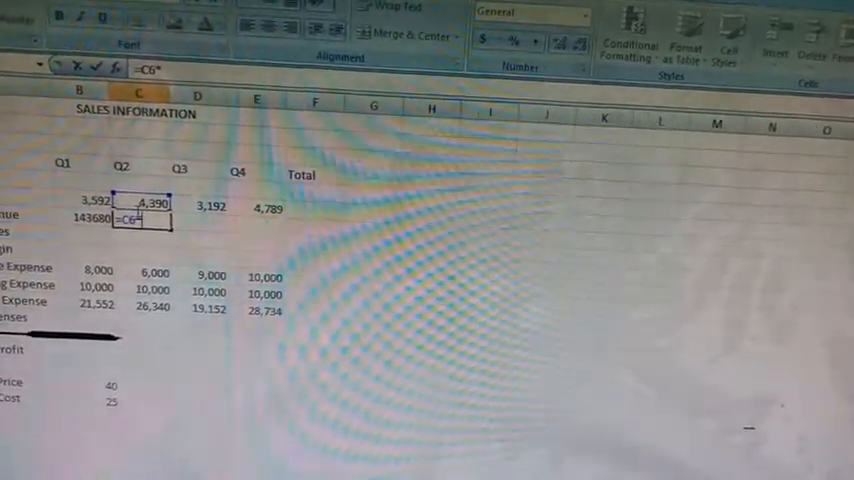
type("$")
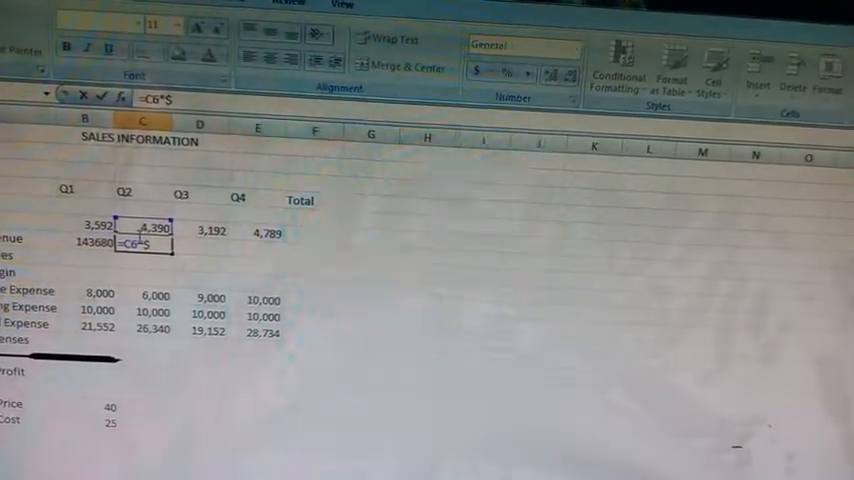
type("B")
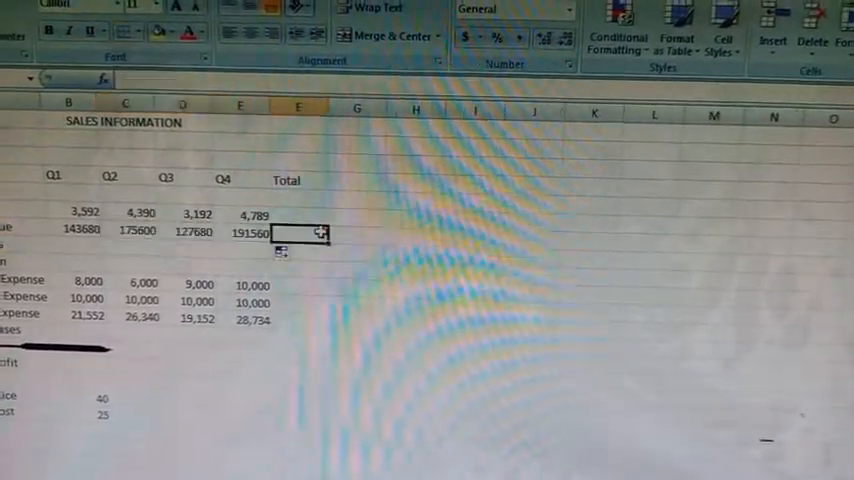
Select cell B8 for the Q1 Cost of Sales formula
left_click(190, 231)
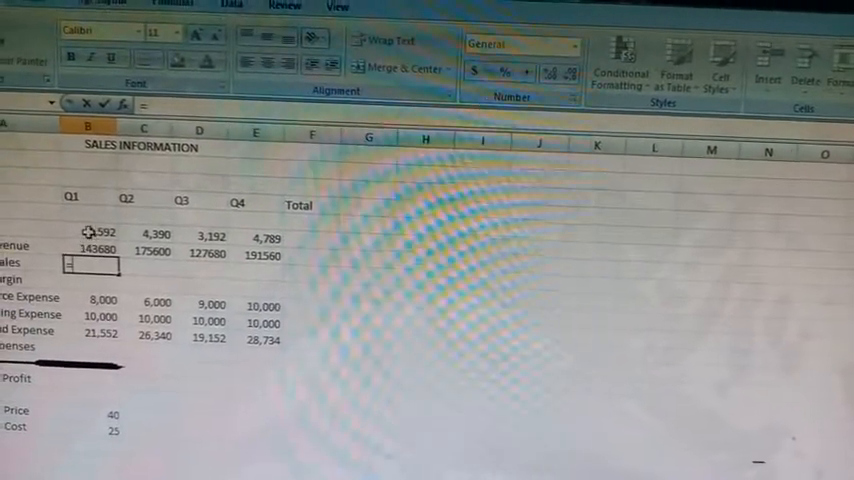
Type =B6*$B$18 in B8 for Cost of Sales, filling 89800 to 119725
type("=B6*$")
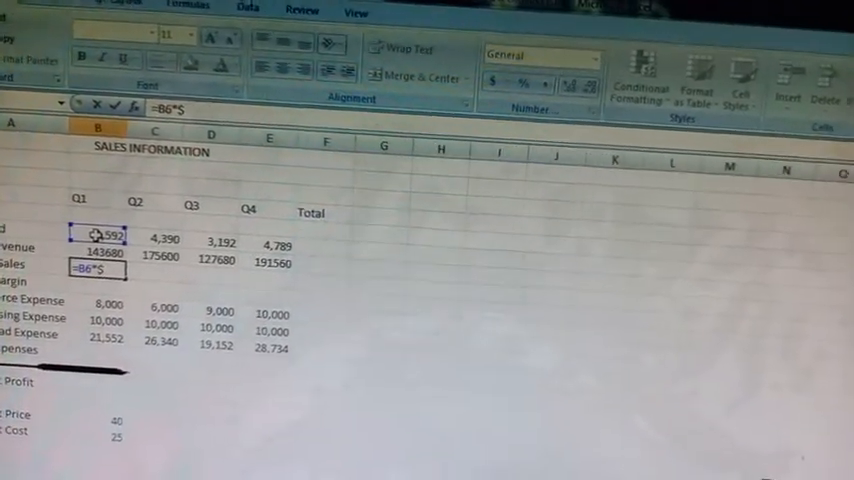
type("B")
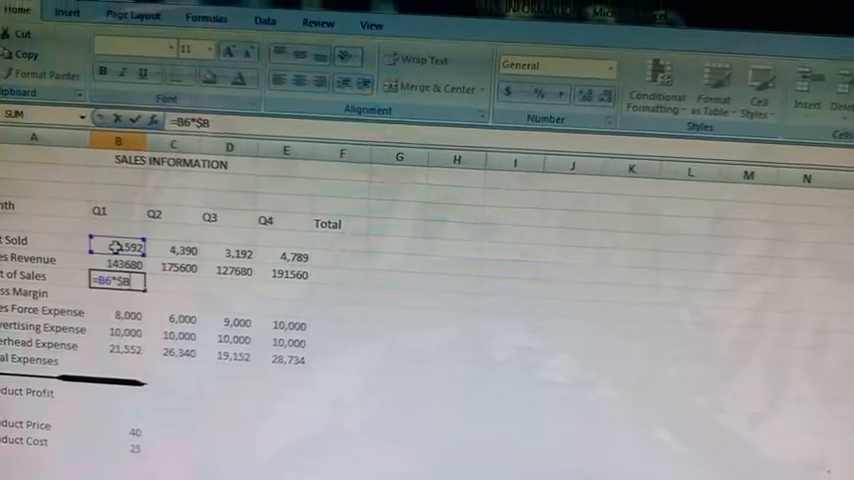
type("$")
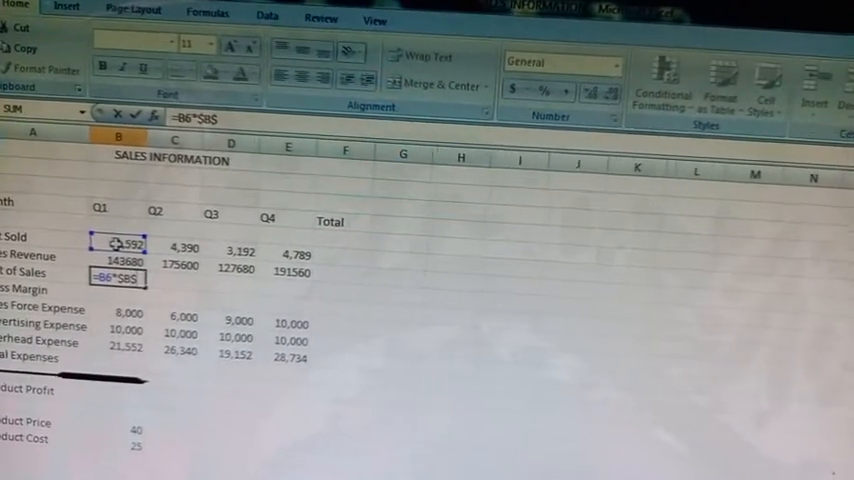
type("18")
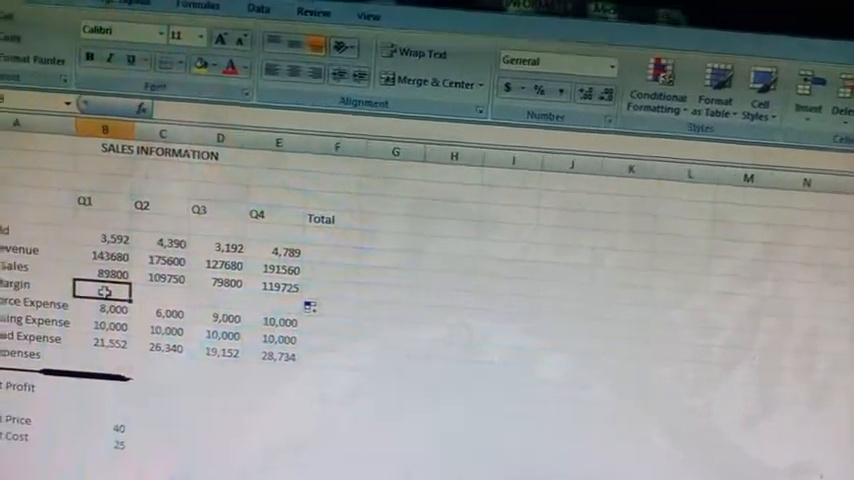
Enter =B7-B8 in B9 and select it to fill Gross Margin (53880–71835)
double_click(103, 291)
type("=B7")
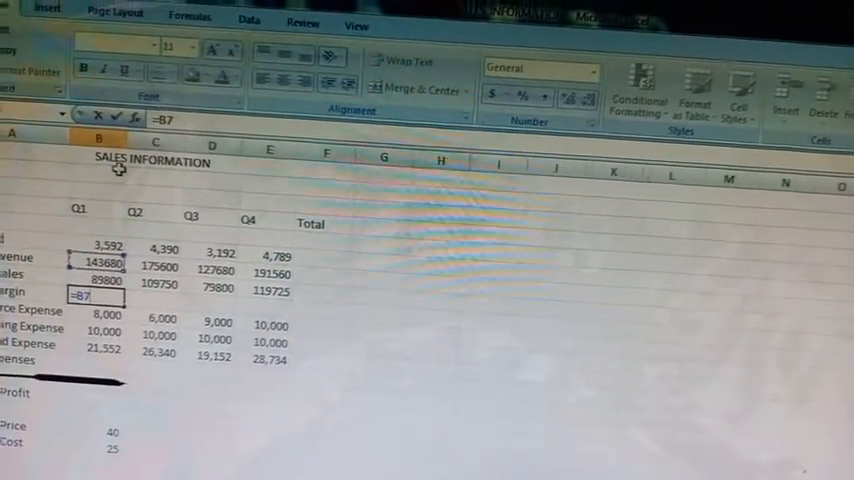
type("-")
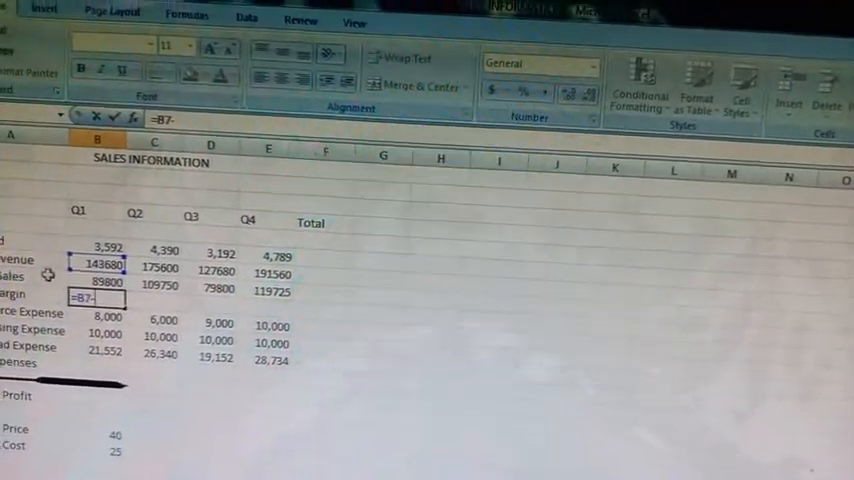
type("B8")
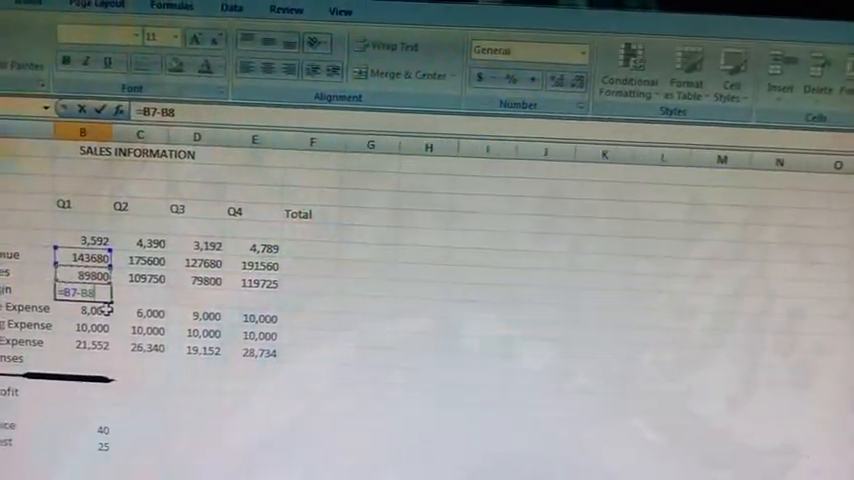
key("Return")
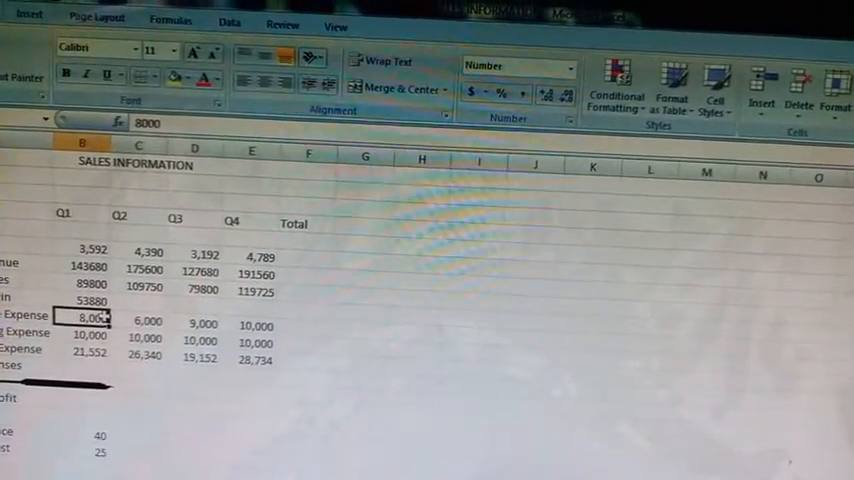
left_click(82, 303)
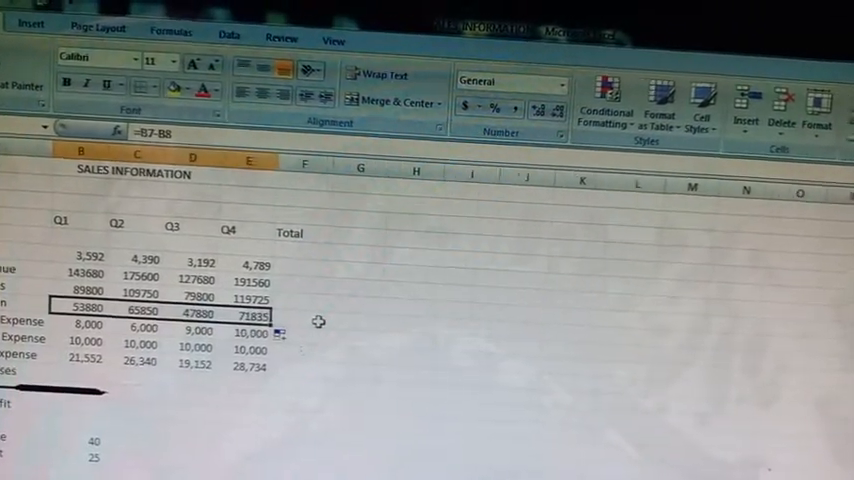
Enter =SUM(B10:B12) in B13 for Total Expenses, giving 39552 to 48734
left_click(137, 307)
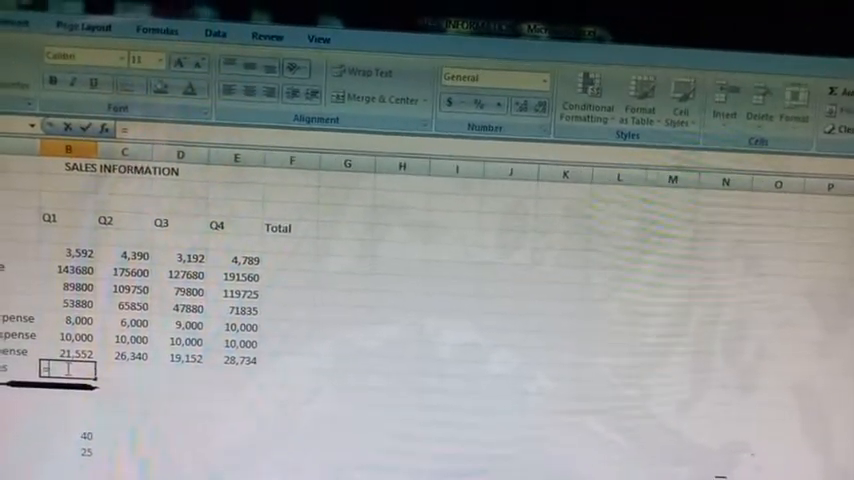
type("=SUM(B10:B12")
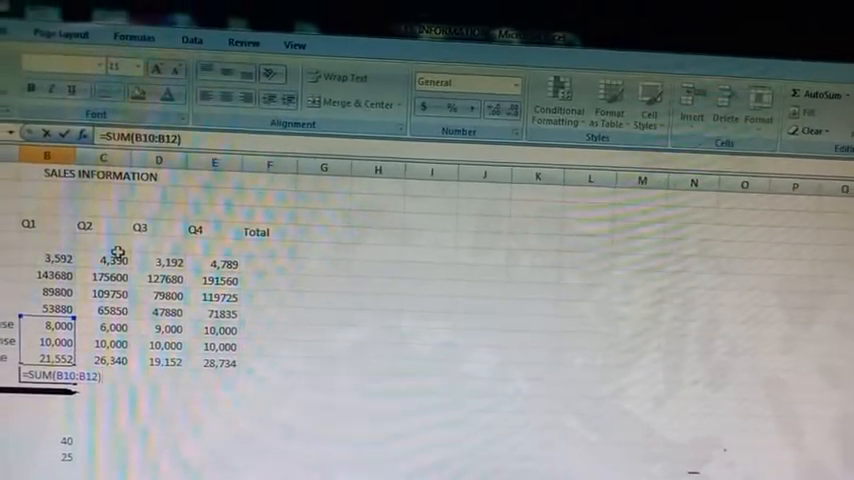
key("Return")
type("=")
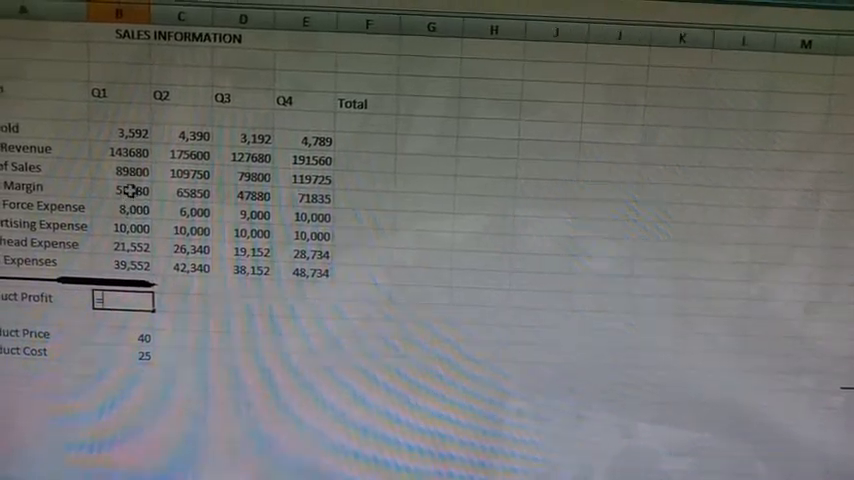
Enter =B9-B13 in B15 and copy it across to E15 for Product Profit
type("B9")
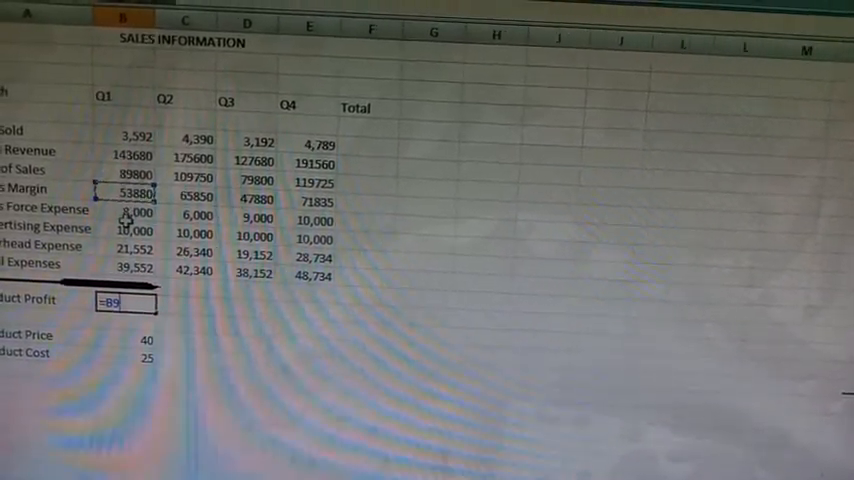
type("-B13")
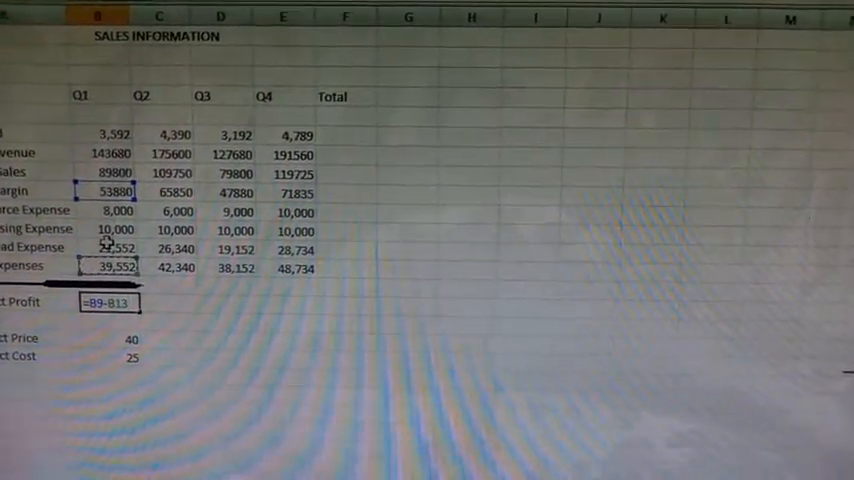
key("Return")
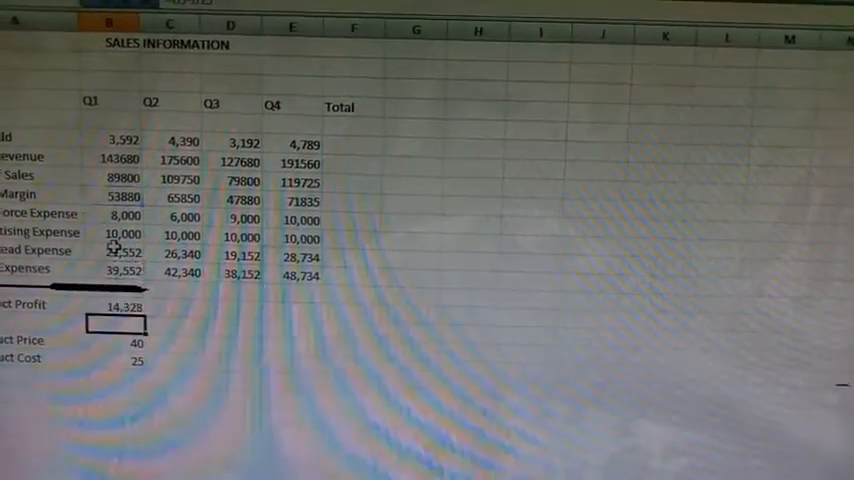
left_click_drag(118, 308, 290, 308)
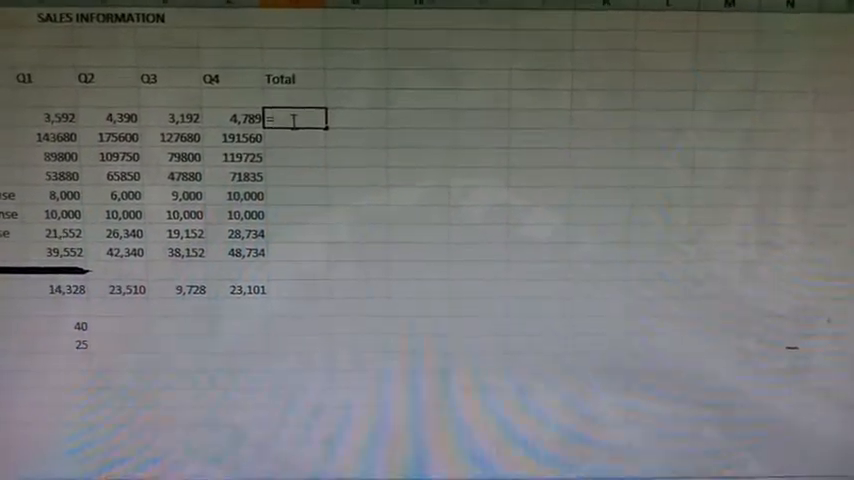
Type =SUM( in F6 and select the quarterly values from B6 across the row
type("=SUM(")
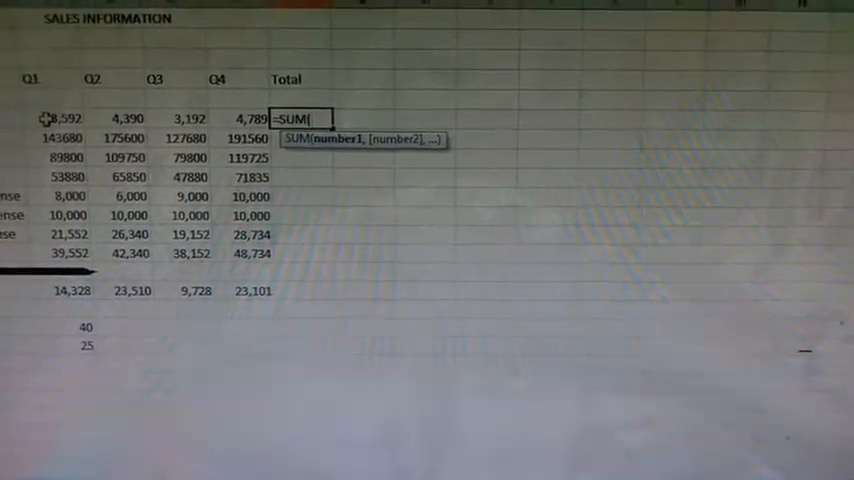
left_click(60, 121)
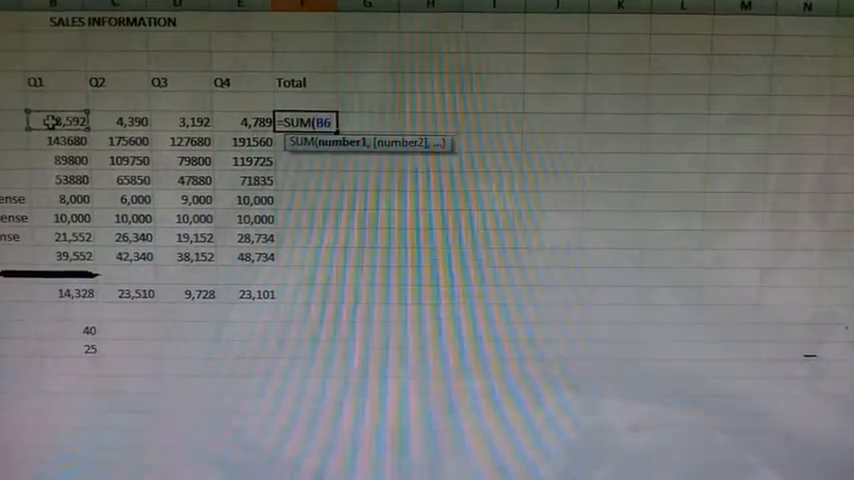
left_click_drag(65, 121, 192, 122)
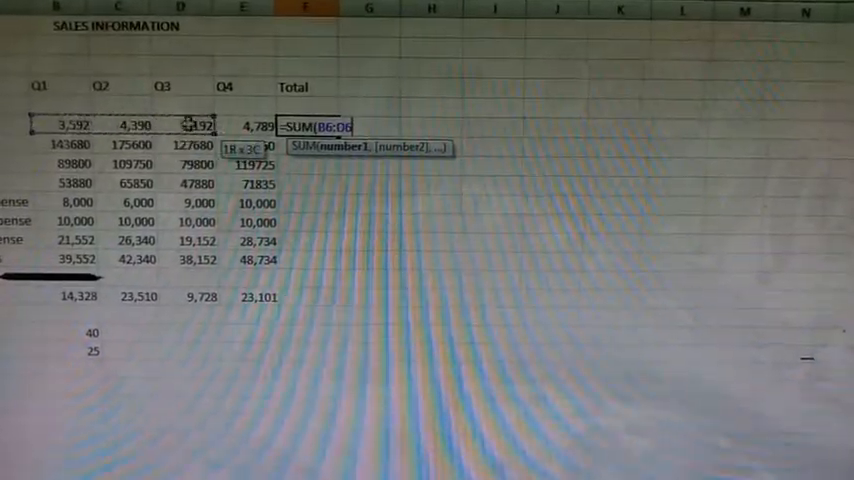